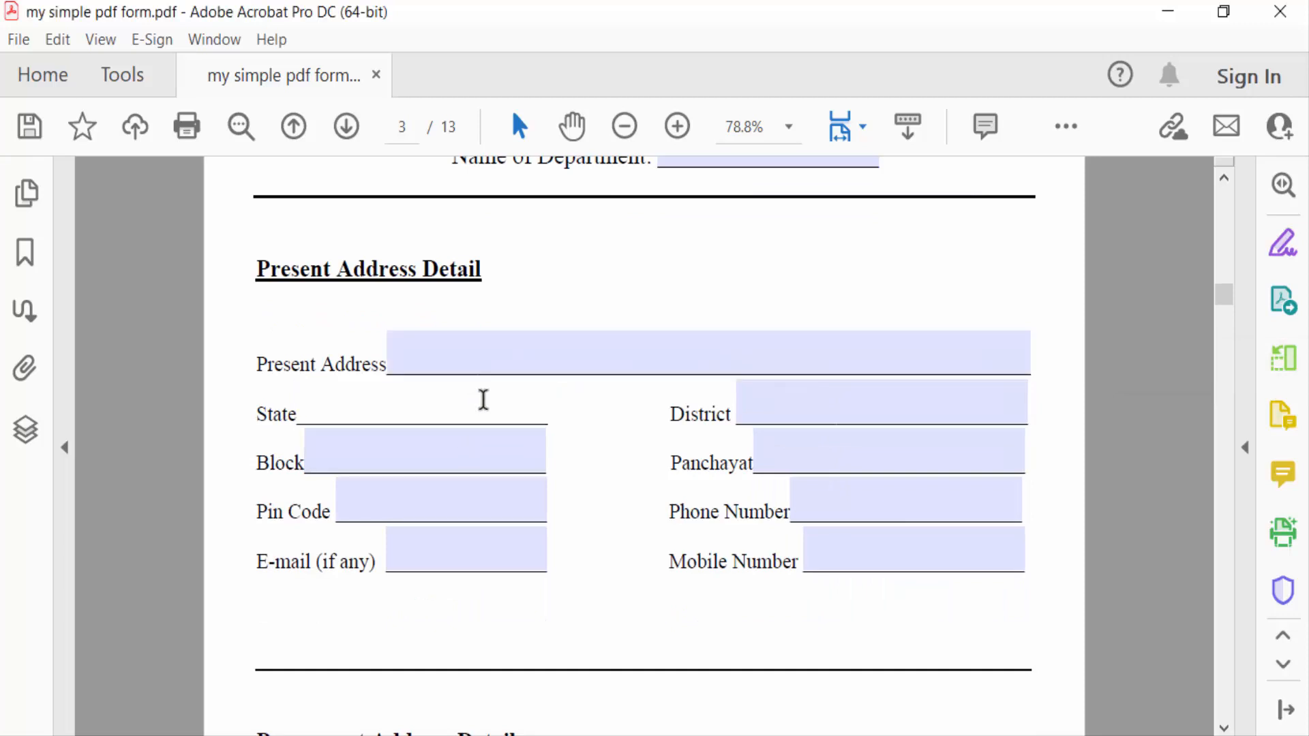
# Step: Enter Prepare Form mode so the address form's named fields are editable
pyautogui.write('k')
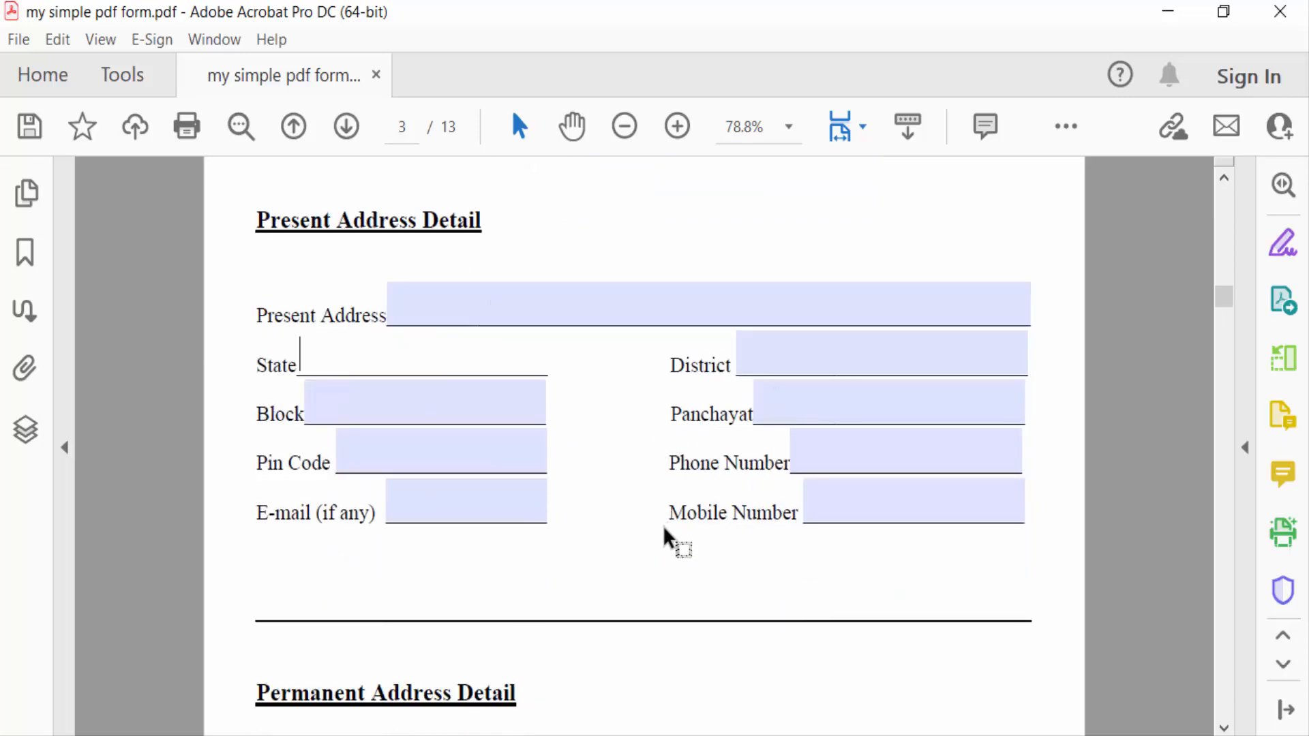
pyautogui.scroll(3)
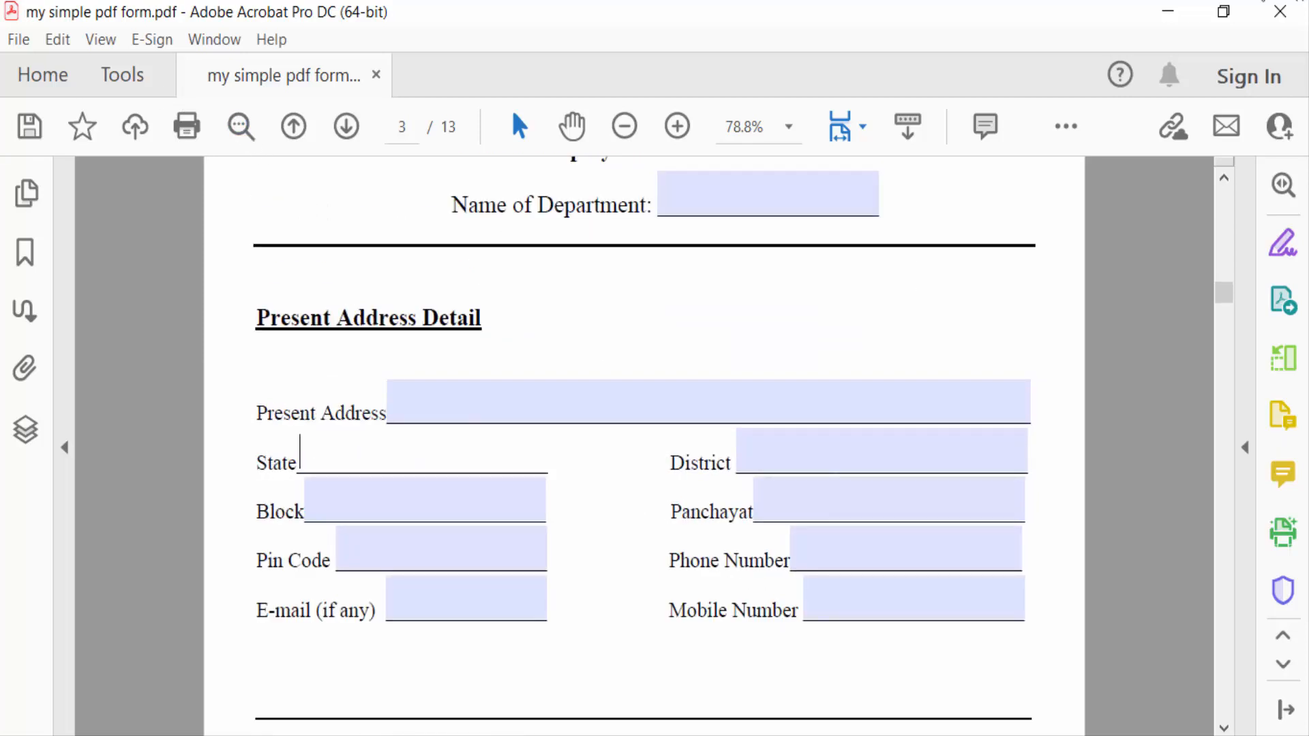
pyautogui.click(121, 75)
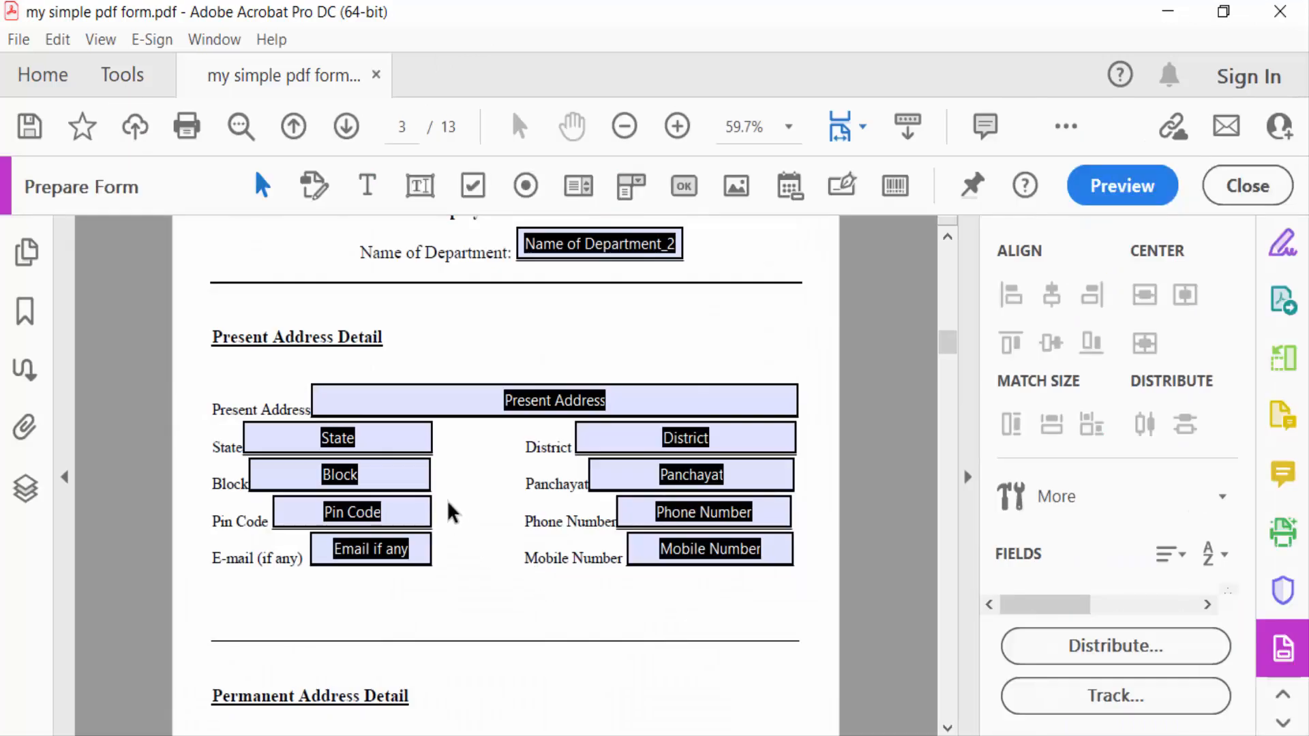
# Step: Draw a new push button (Button2) below the Permanent Address fields and show its full properties
pyautogui.click(704, 511)
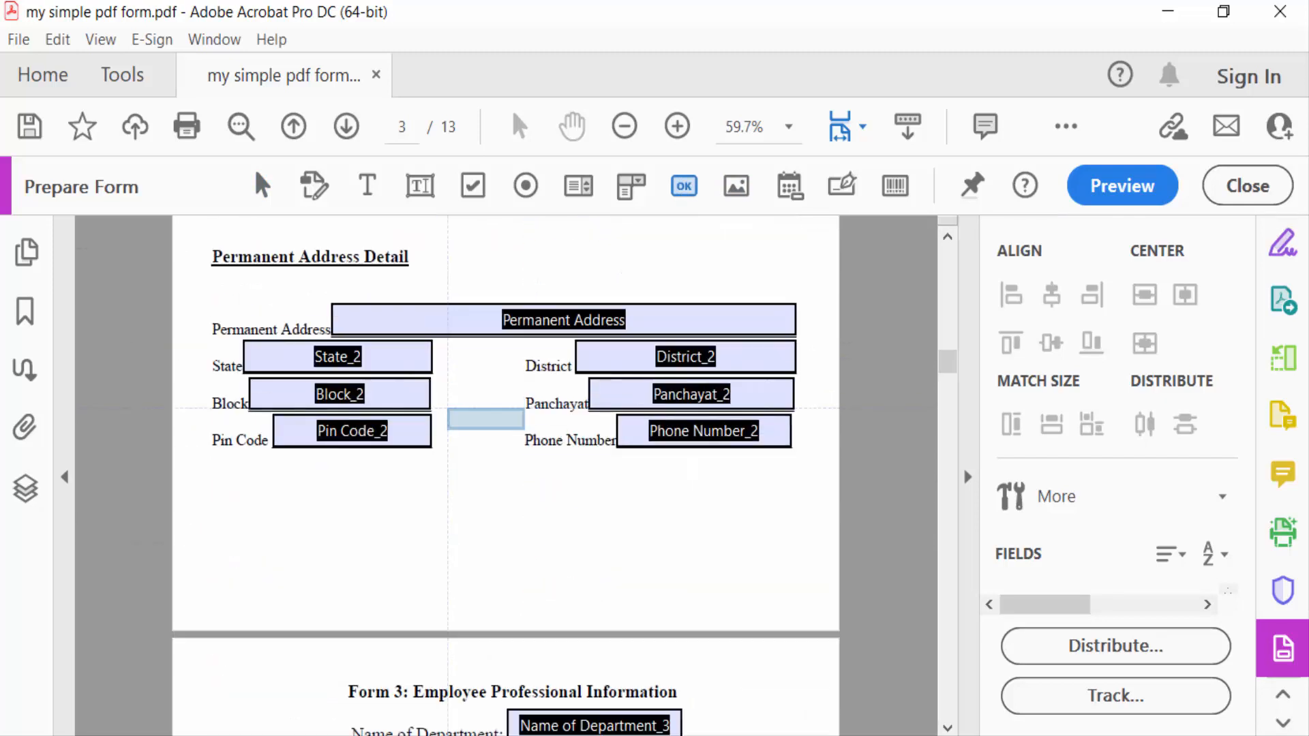
pyautogui.moveTo(484, 417); pyautogui.dragTo(476, 568)
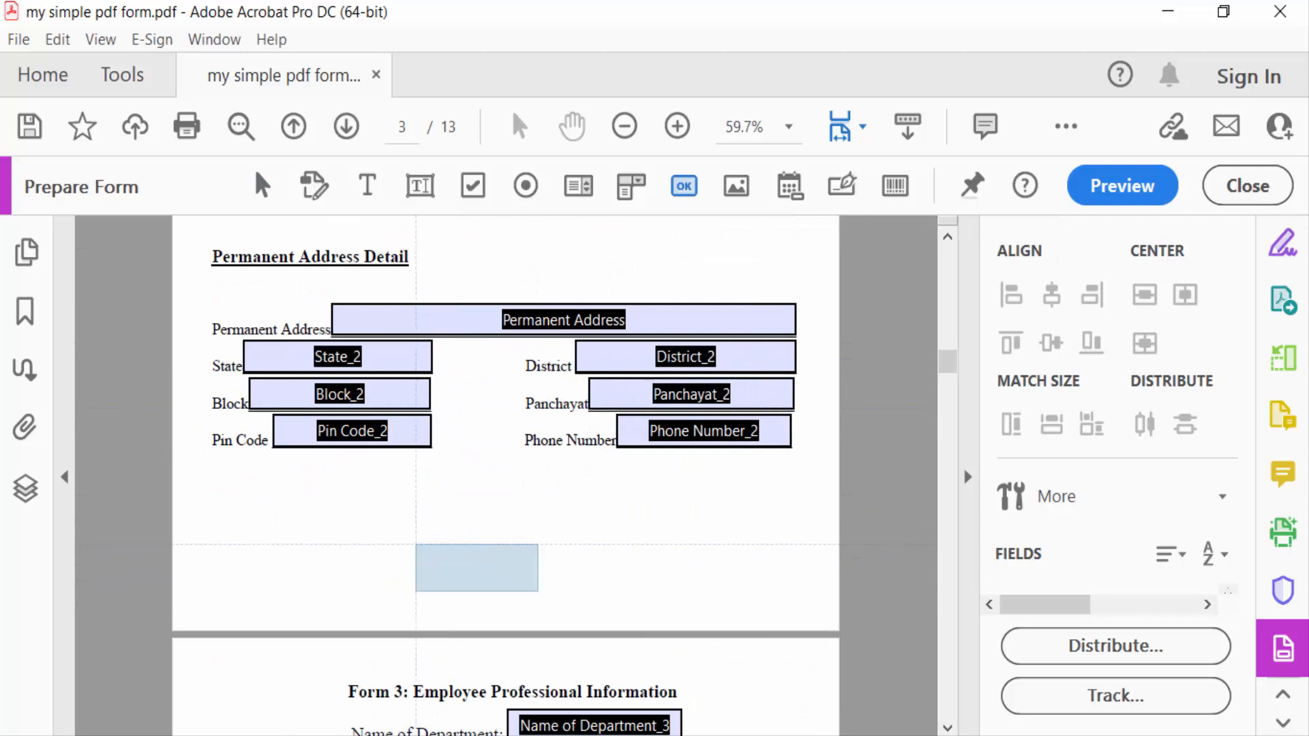
pyautogui.click(477, 568)
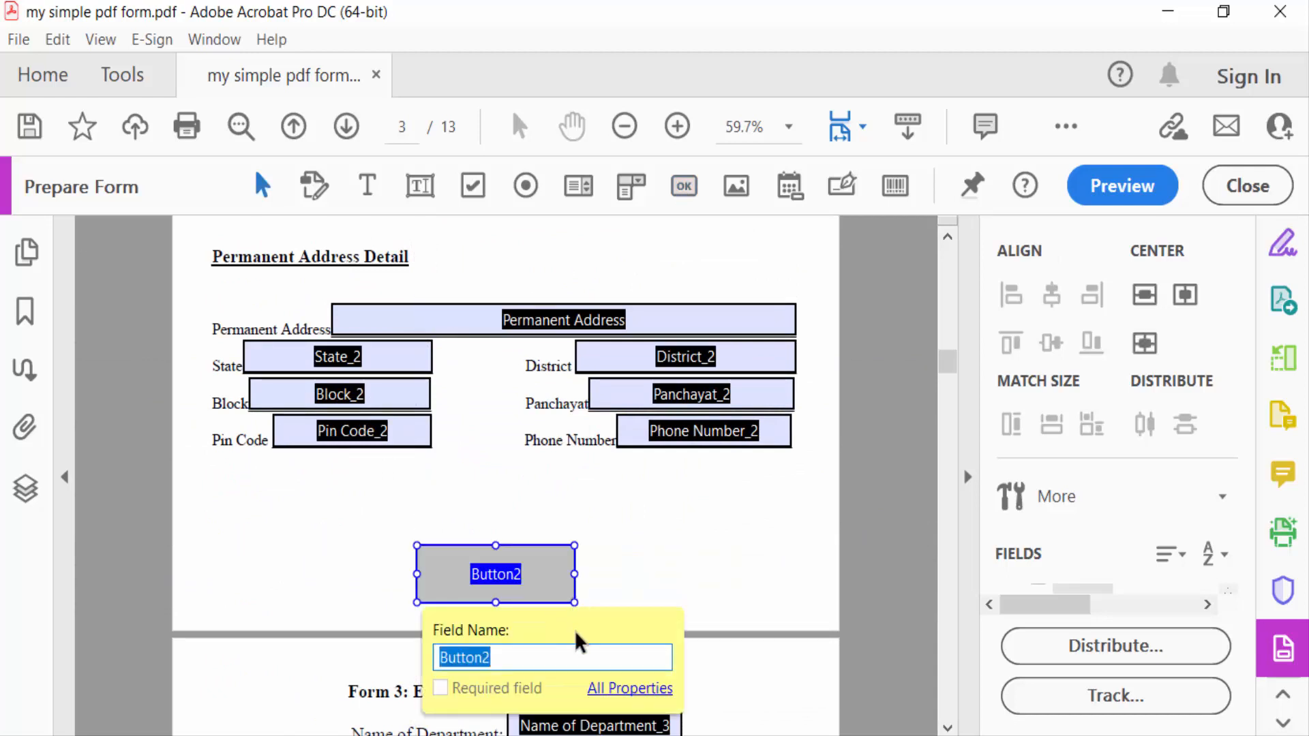
pyautogui.click(629, 687)
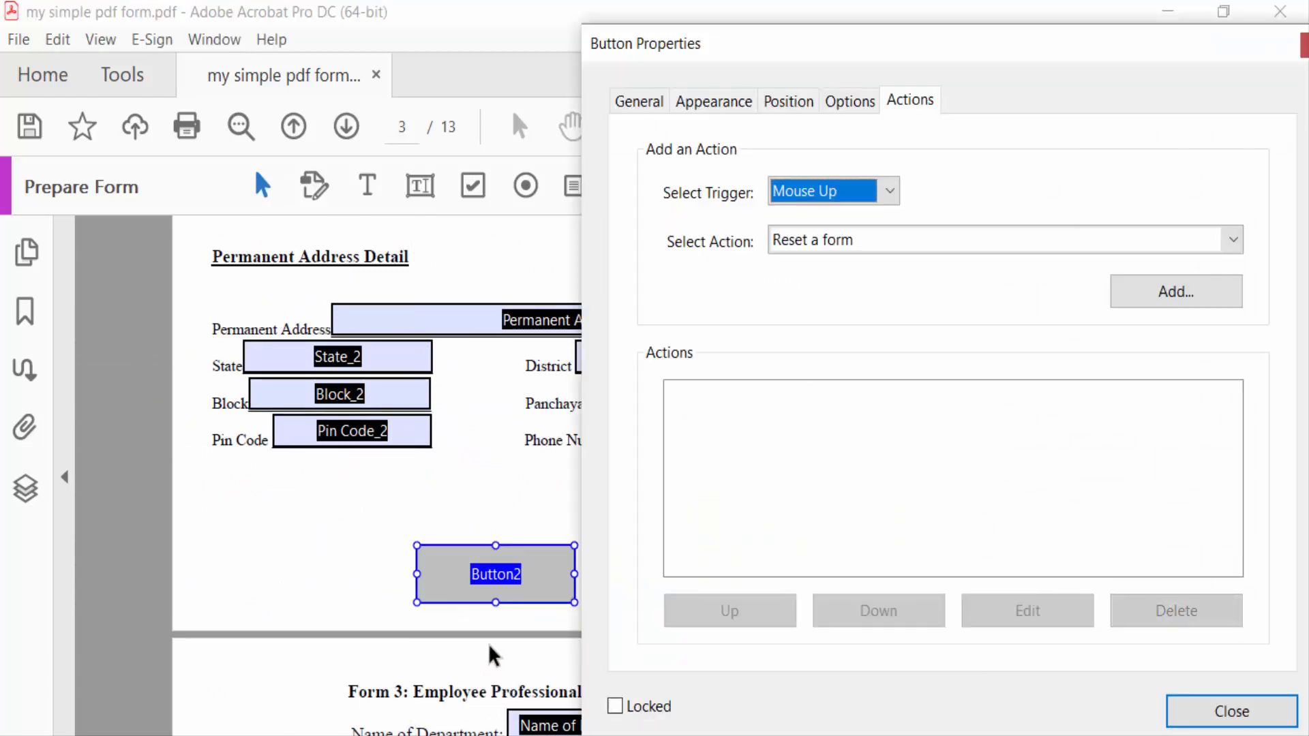
# Step: Give Button2 a red fill with white 18-point label text in its Appearance settings
pyautogui.click(638, 101)
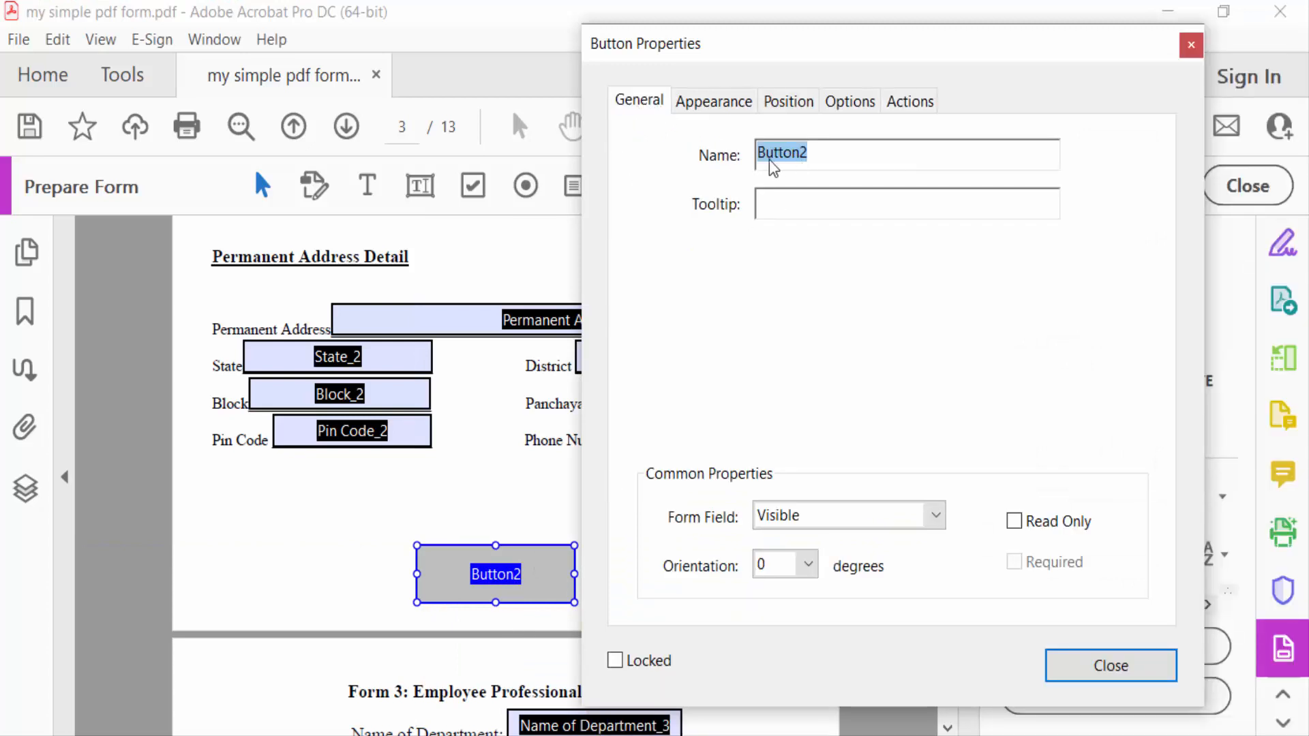
pyautogui.moveTo(810, 167)
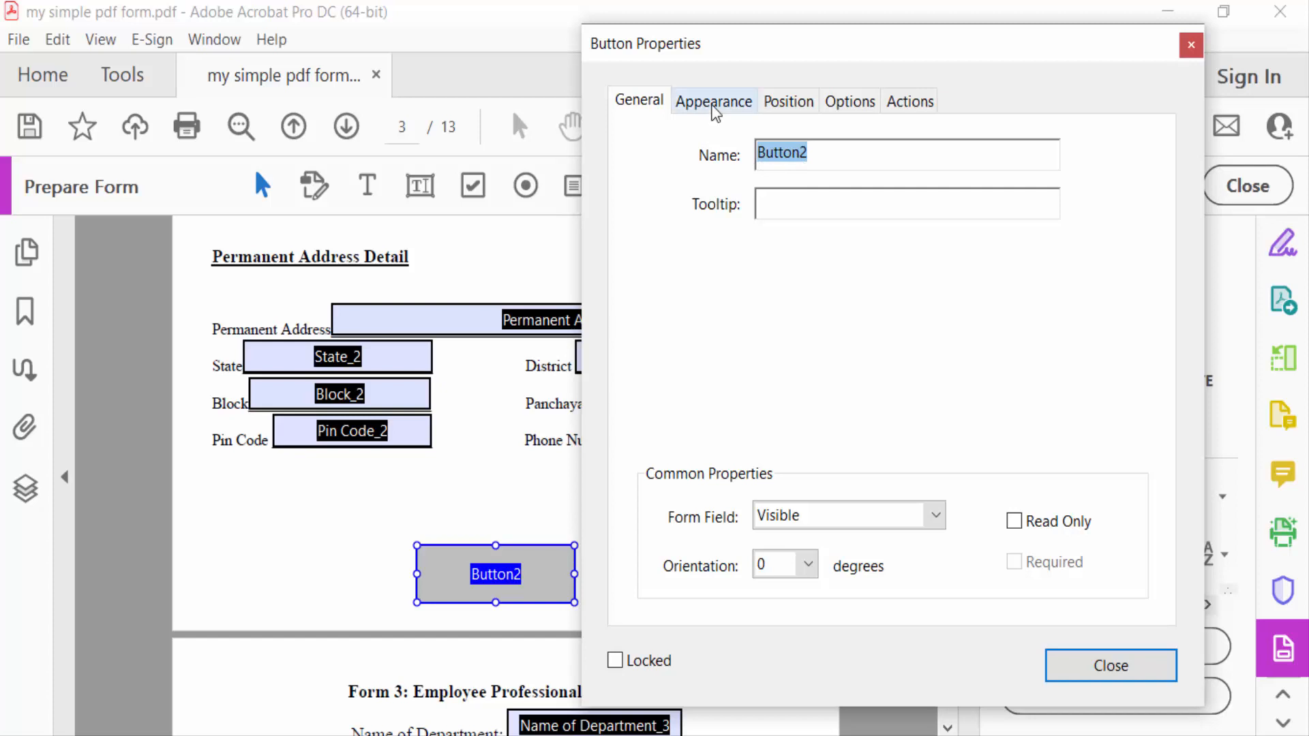
pyautogui.click(713, 101)
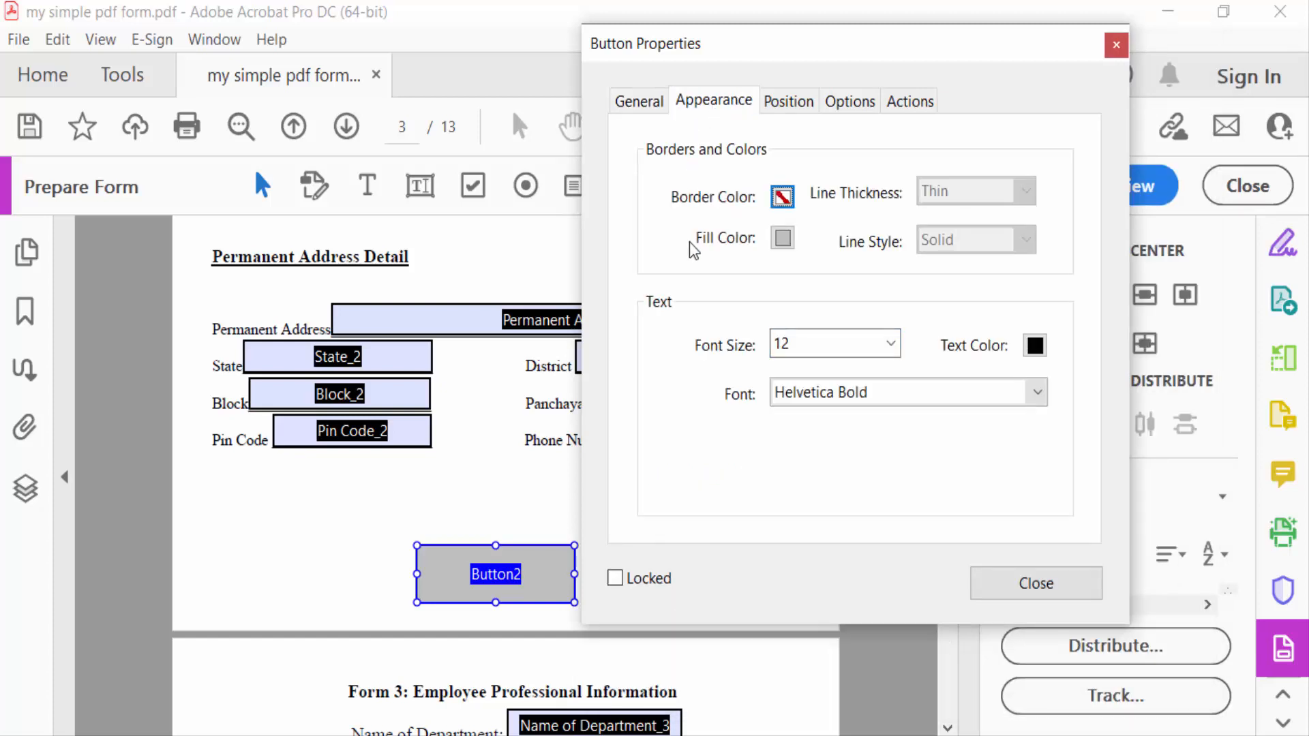
pyautogui.moveTo(738, 170)
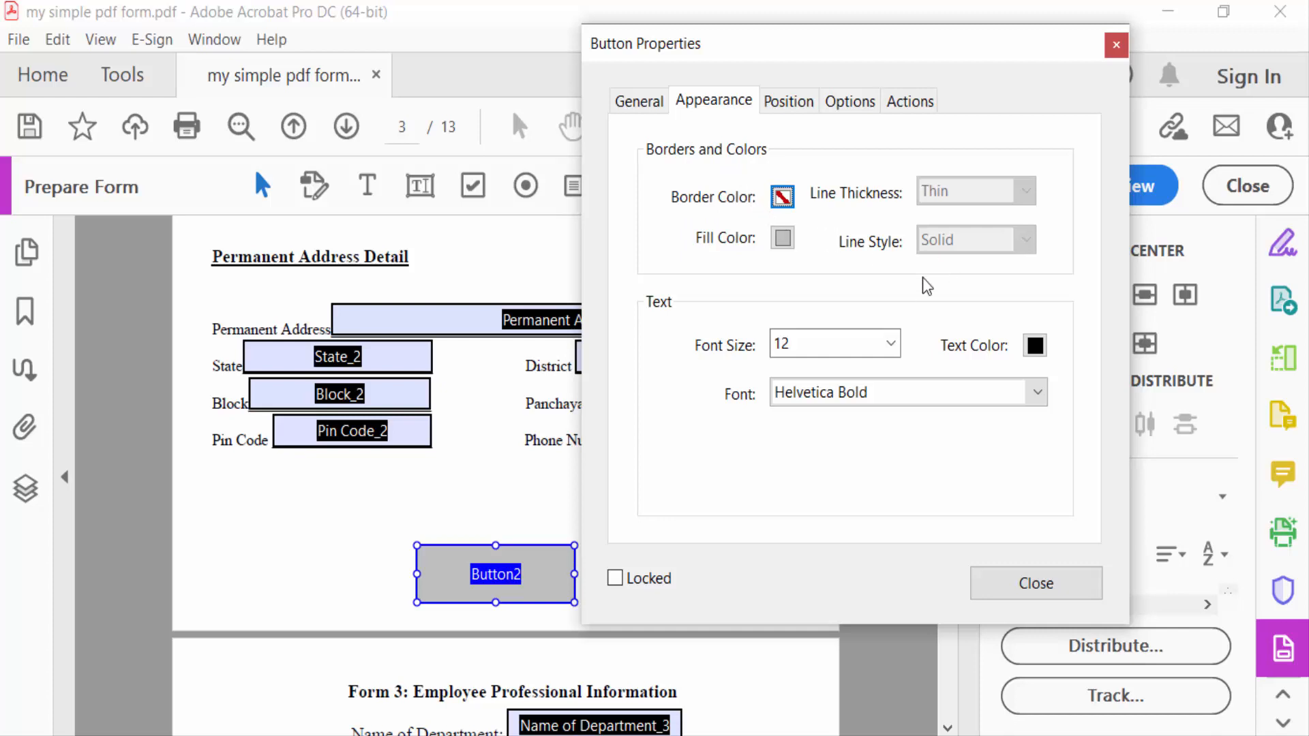
pyautogui.click(783, 237)
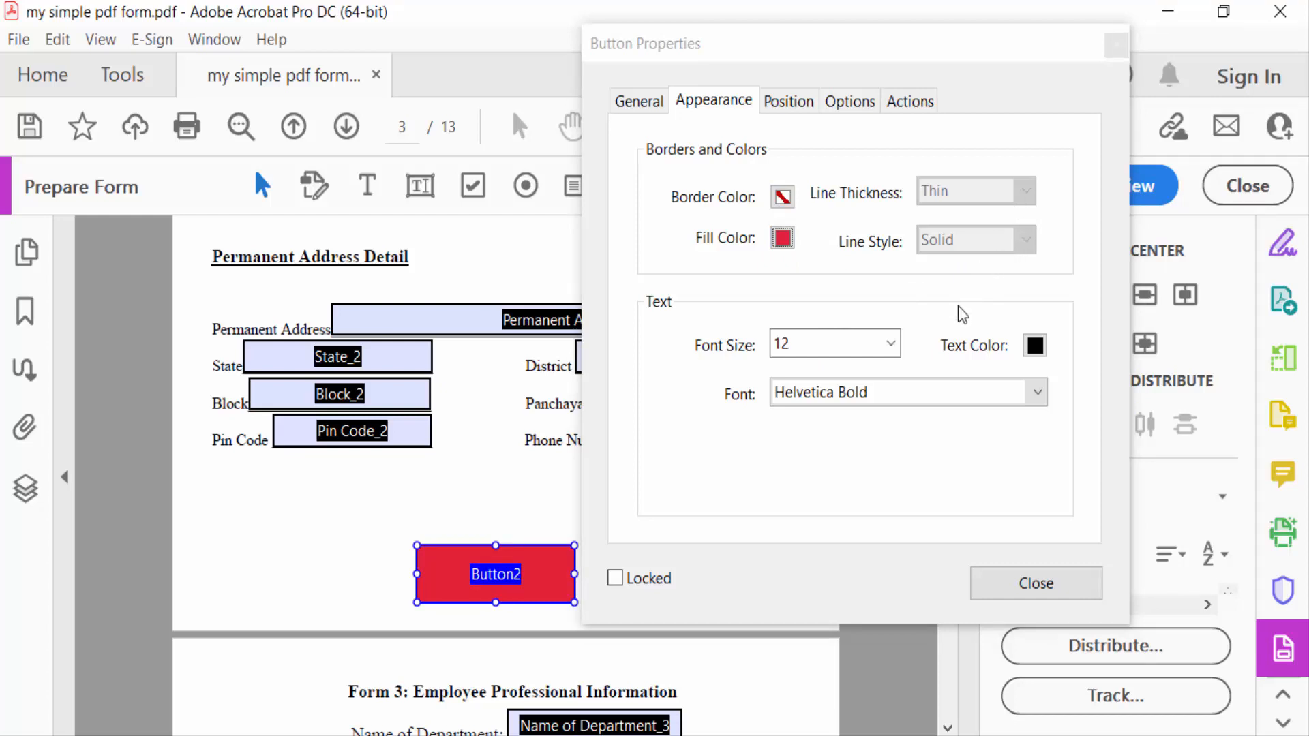
pyautogui.click(1035, 345)
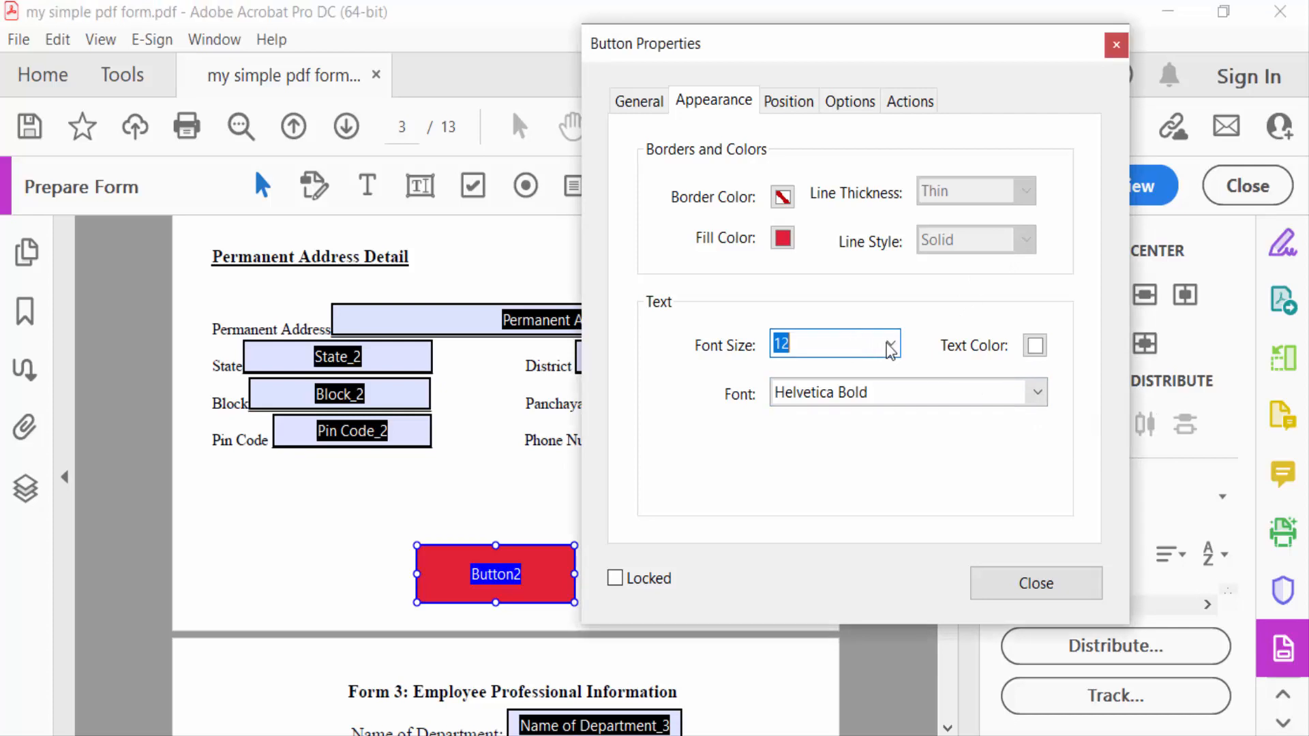
pyautogui.click(889, 343)
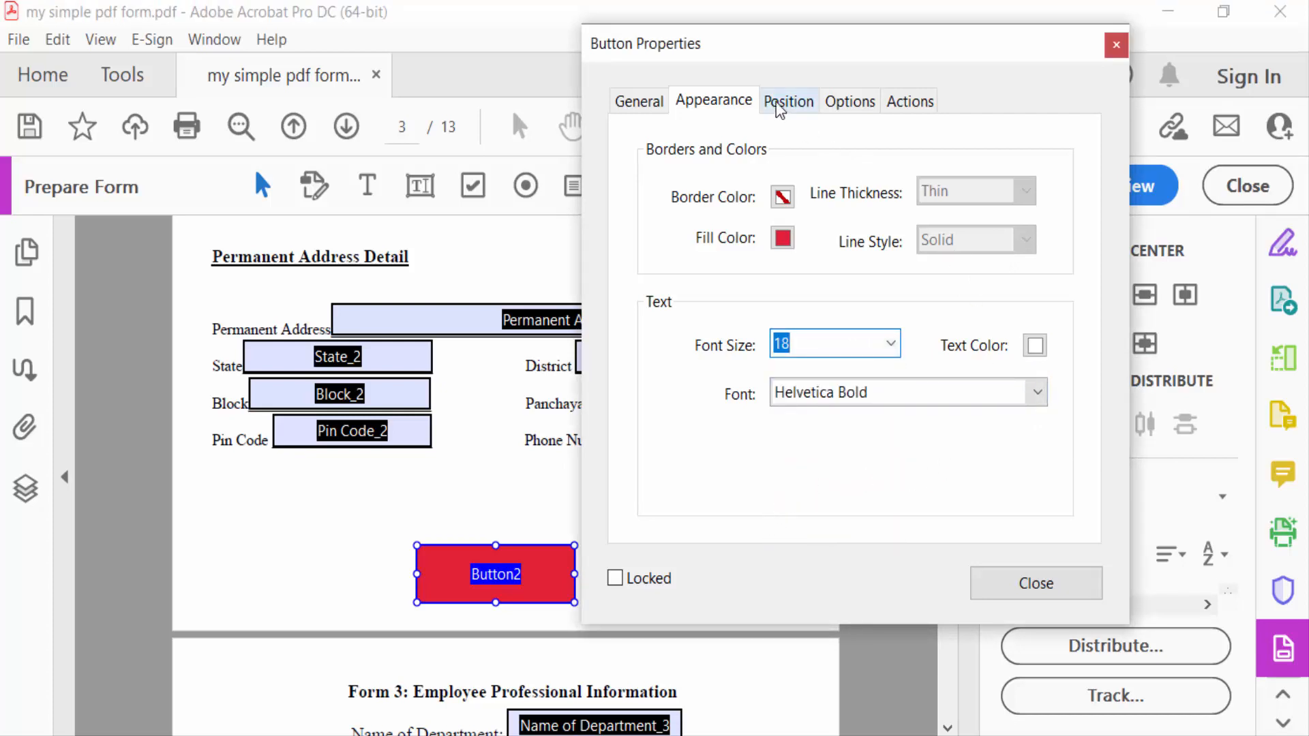
pyautogui.click(787, 101)
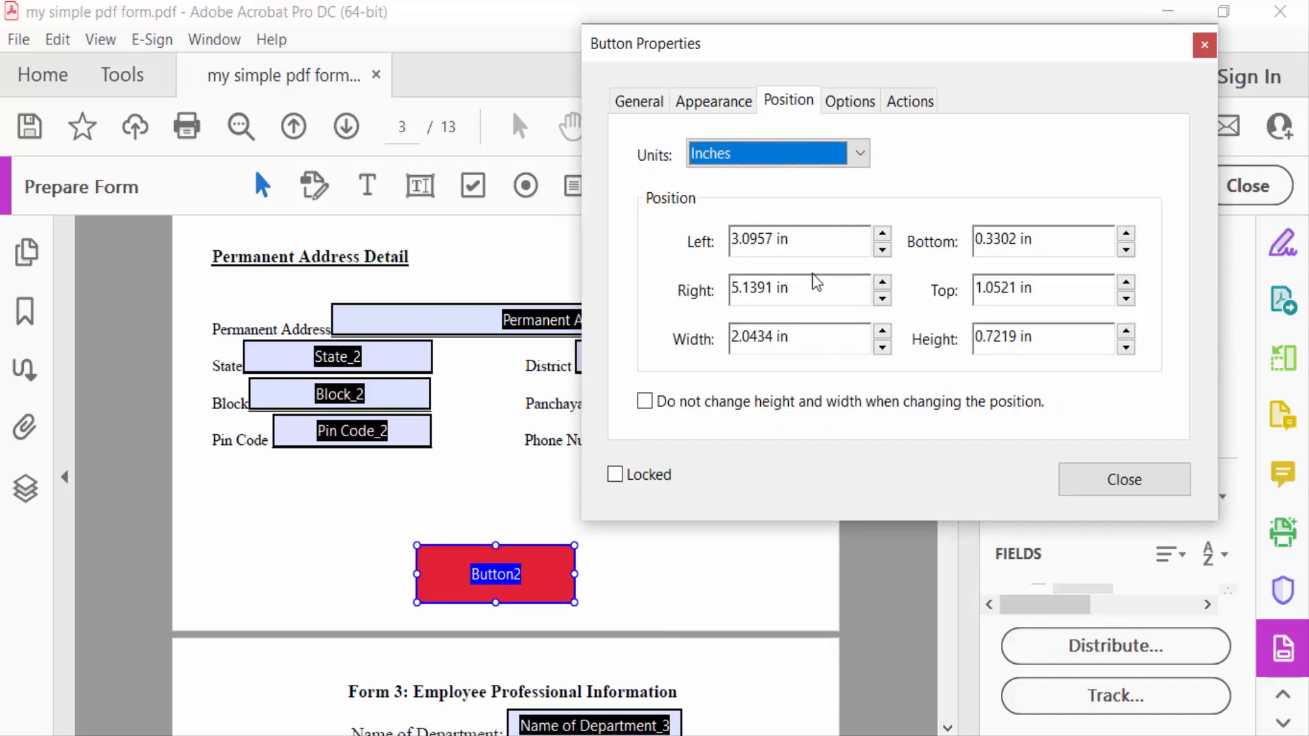
# Step: Label the button RESET in its Options, then move to its Actions settings
pyautogui.click(849, 101)
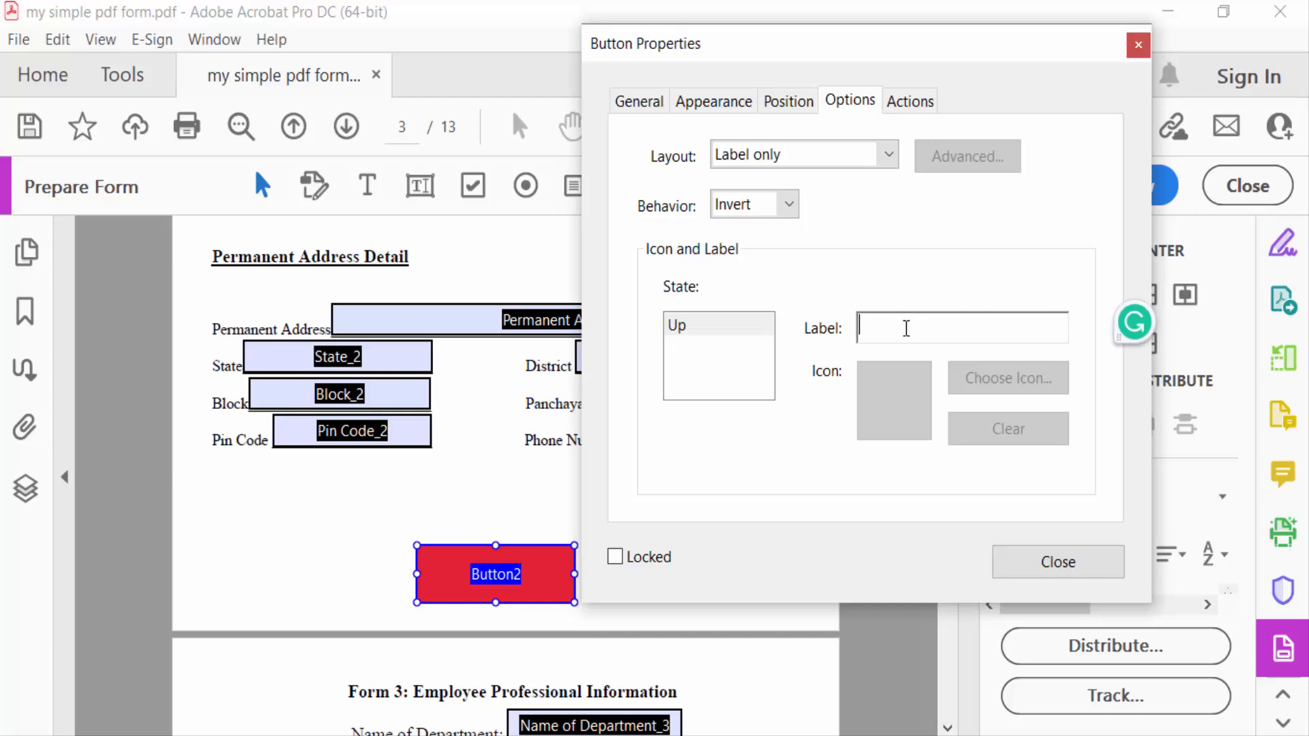
pyautogui.write('RESE')
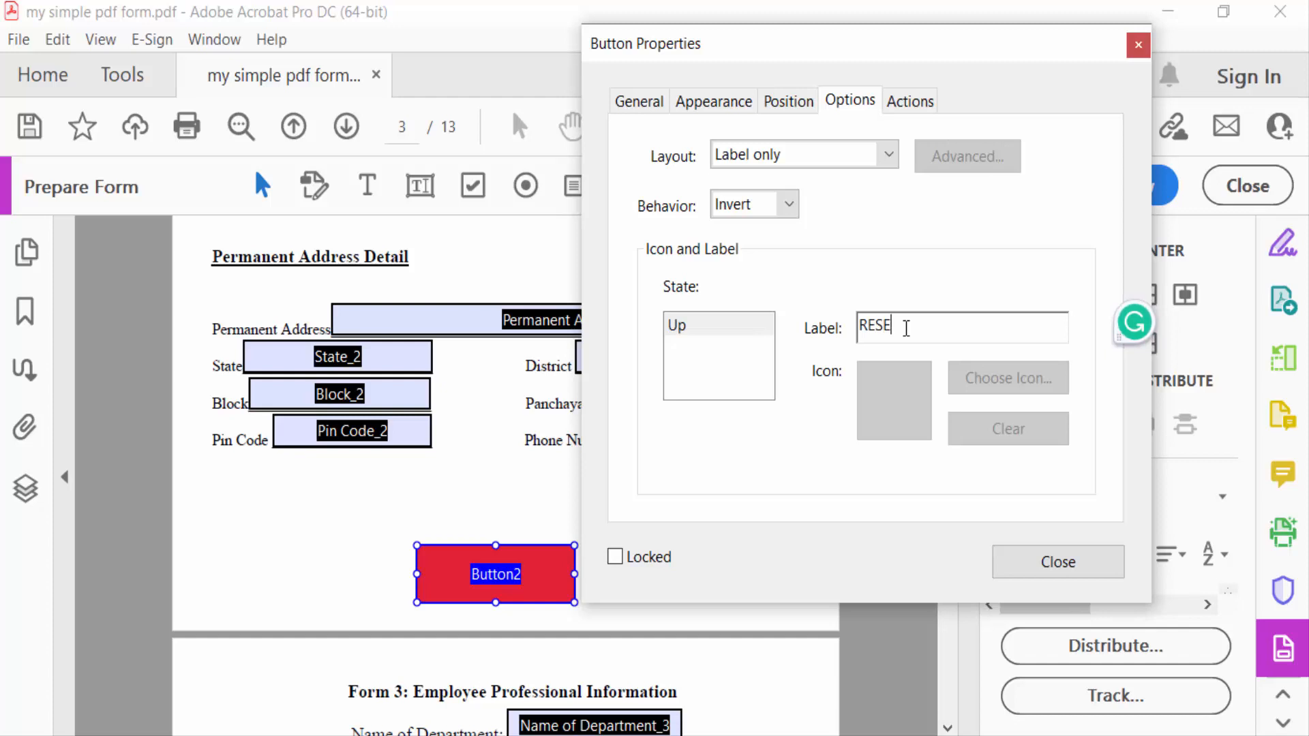
pyautogui.write('T')
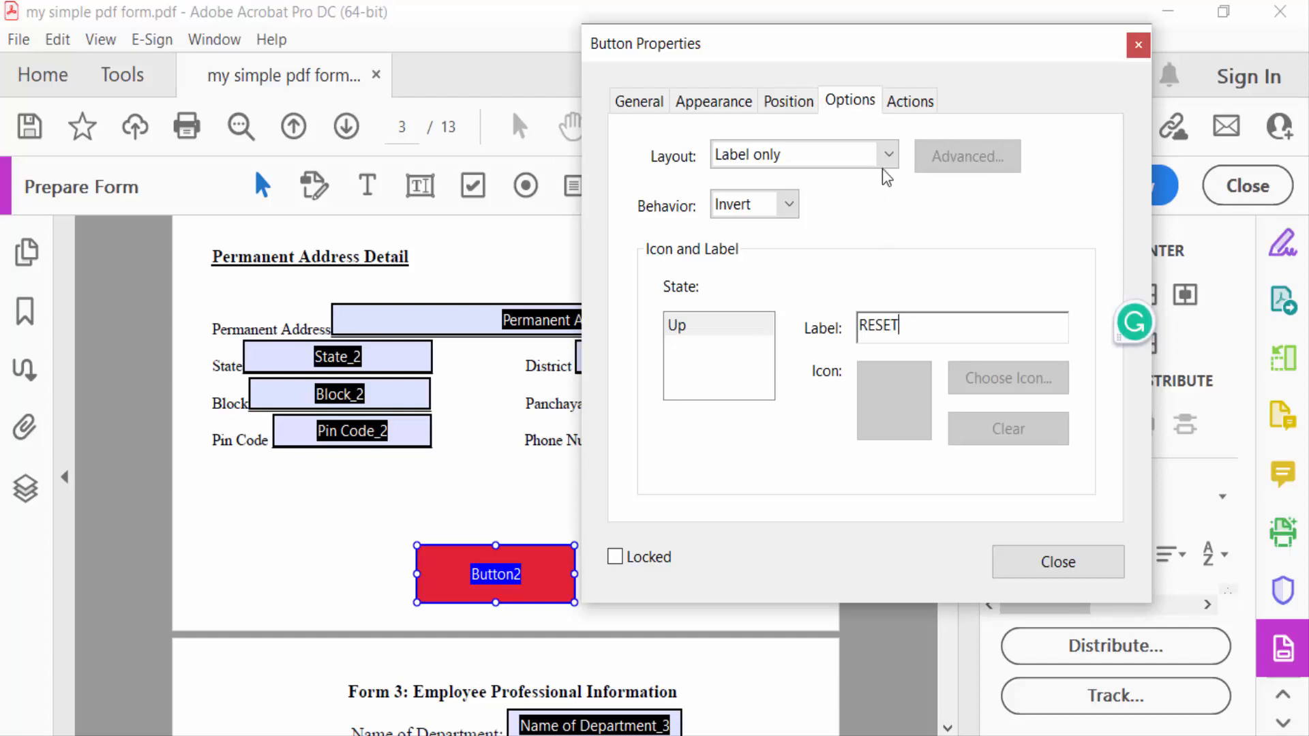
pyautogui.click(909, 99)
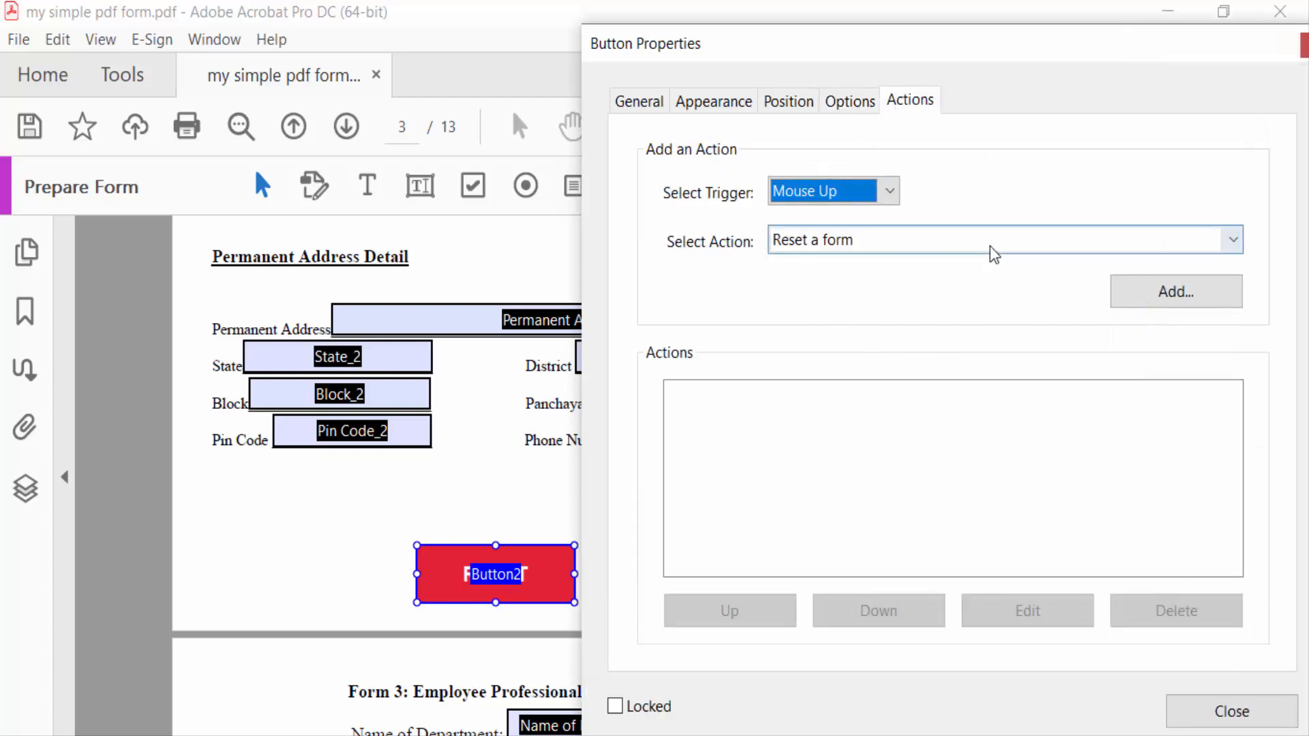
# Step: Add a Reset a Form action covering every listed field and confirm it
pyautogui.click(1002, 240)
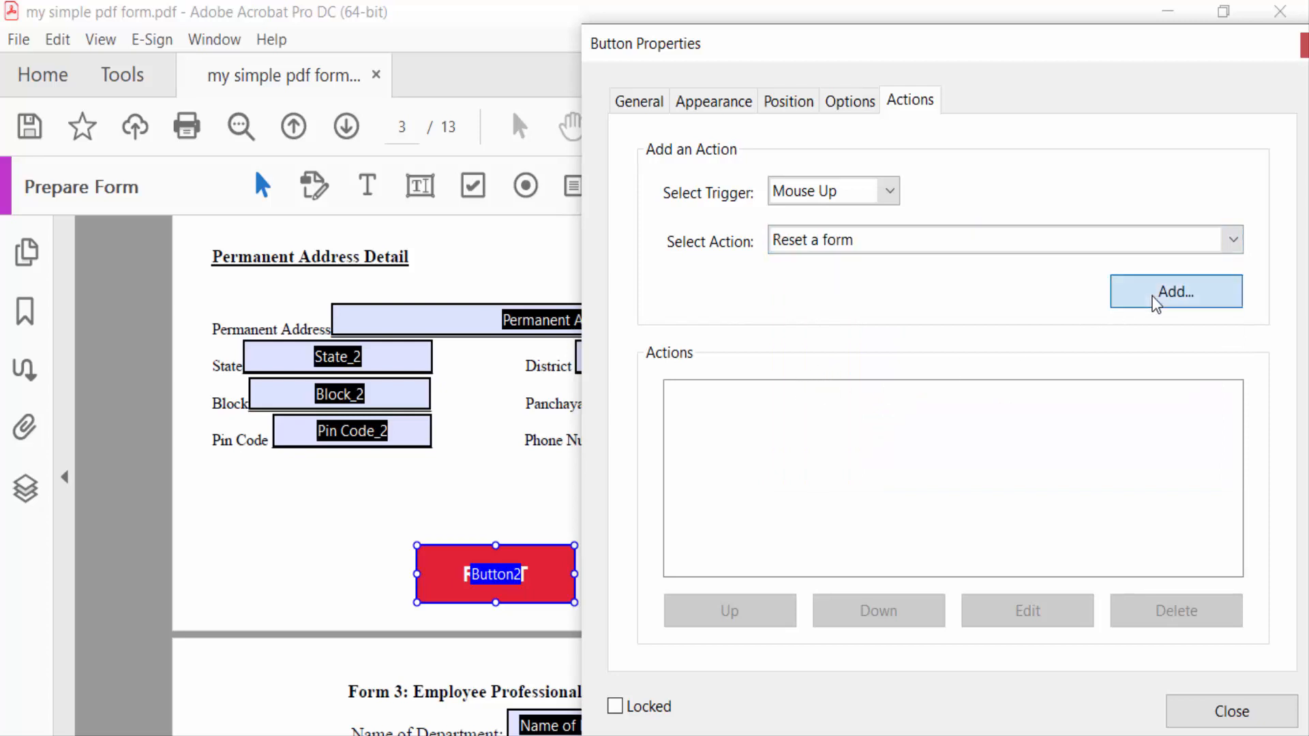
pyautogui.click(1173, 291)
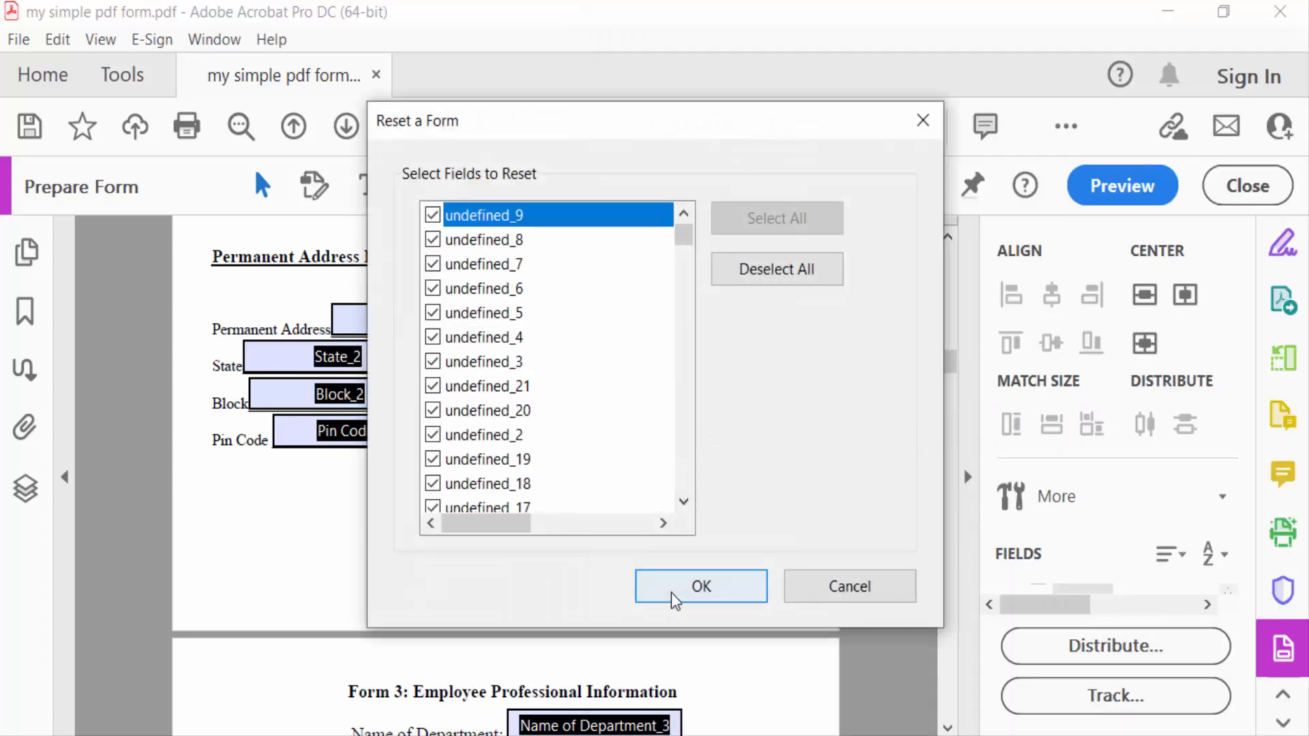
pyautogui.scroll(-3)
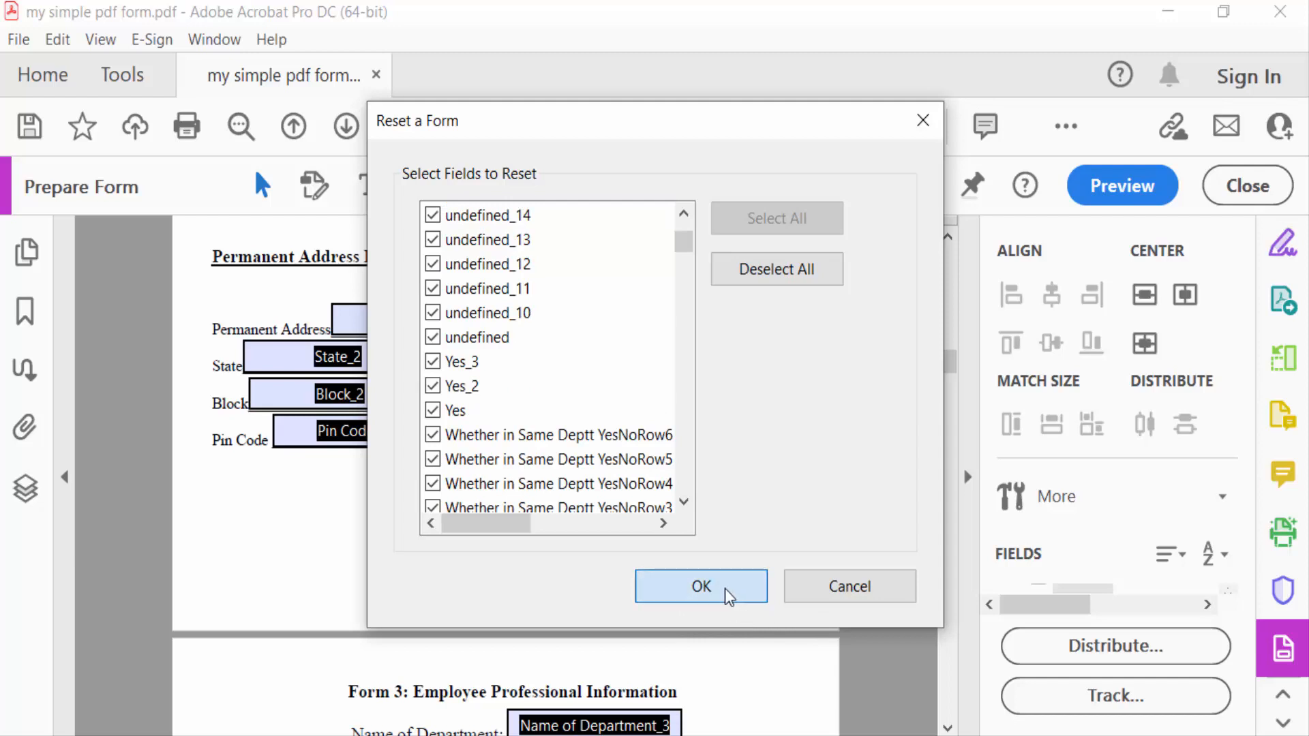
pyautogui.click(701, 587)
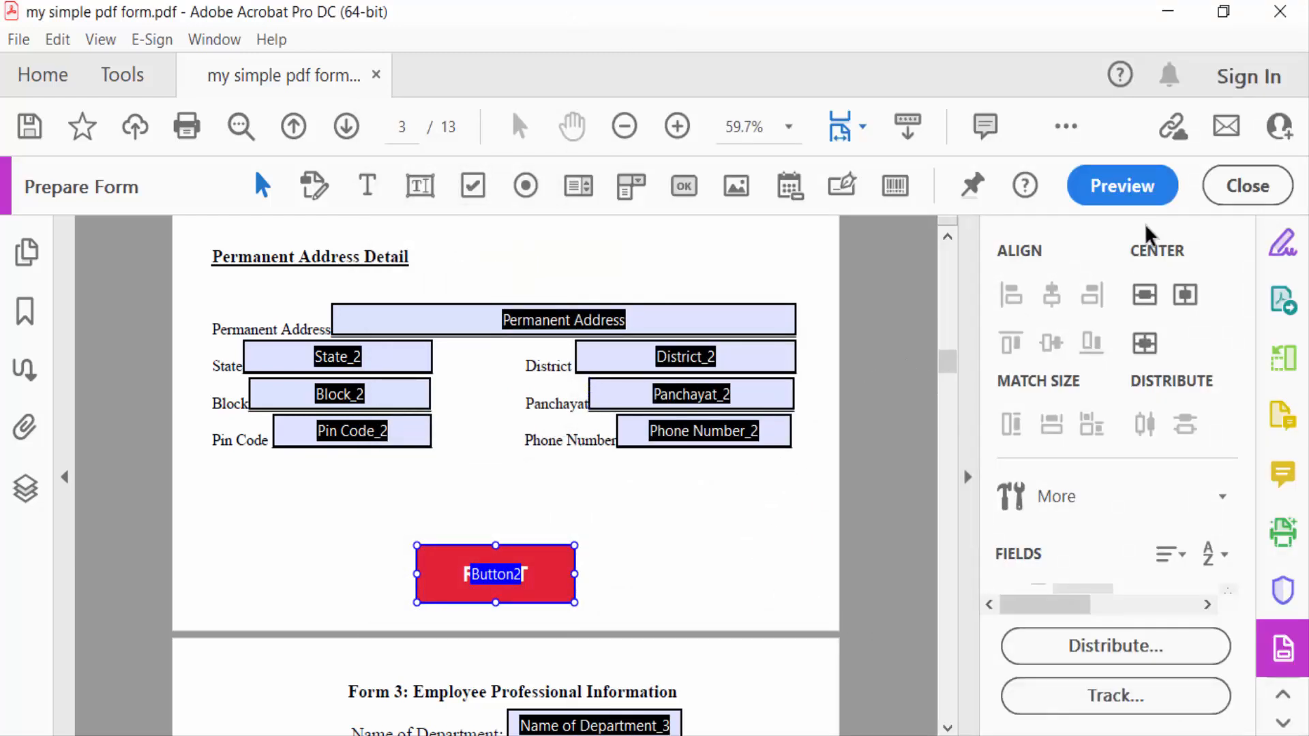
# Step: Preview the form, fill Permanent Address 'house-d/240' and Phone Number '015678', then clear them with RESET
pyautogui.click(1122, 186)
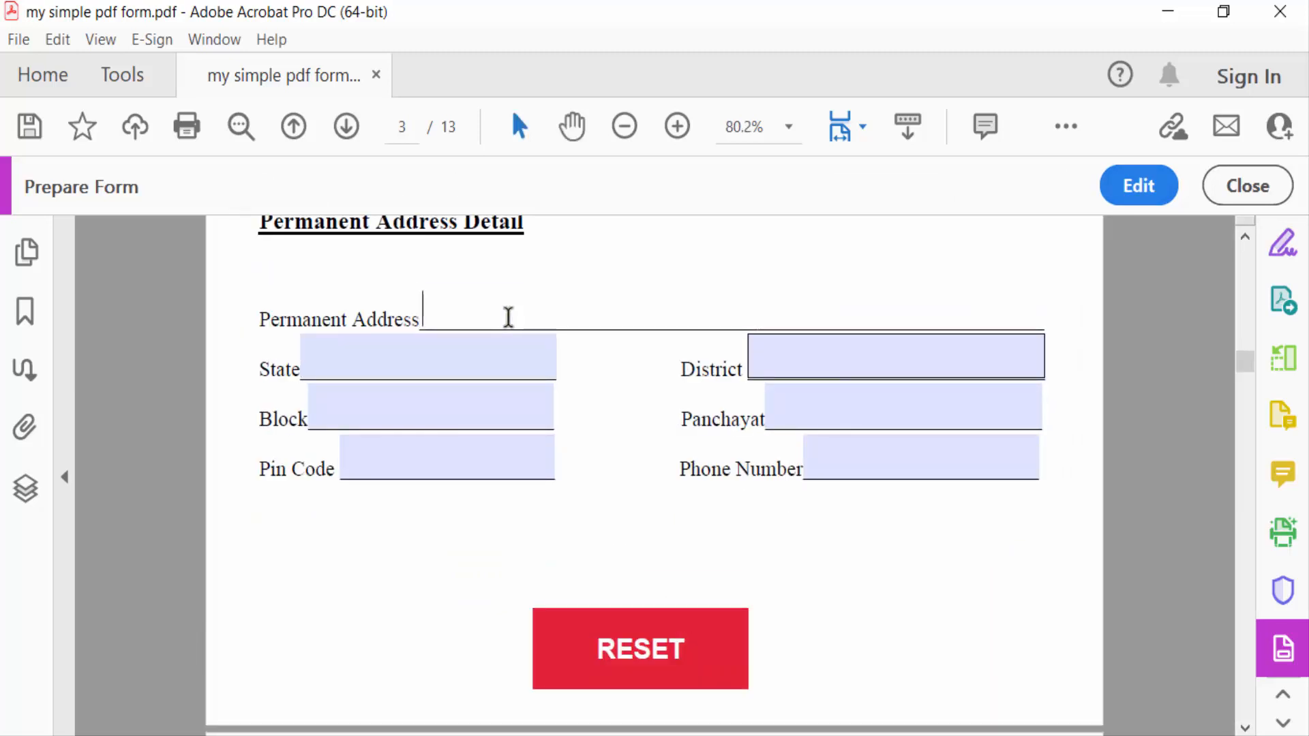
pyautogui.write('hou')
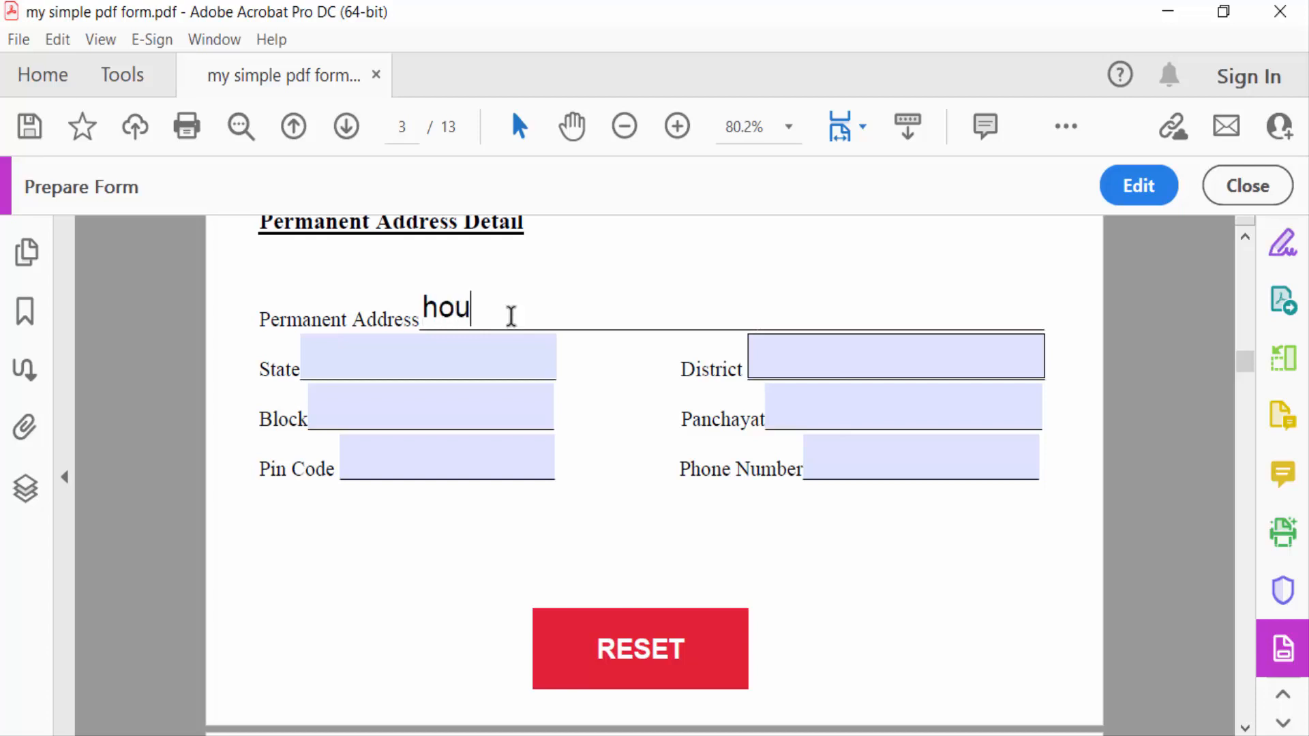
pyautogui.write('s')
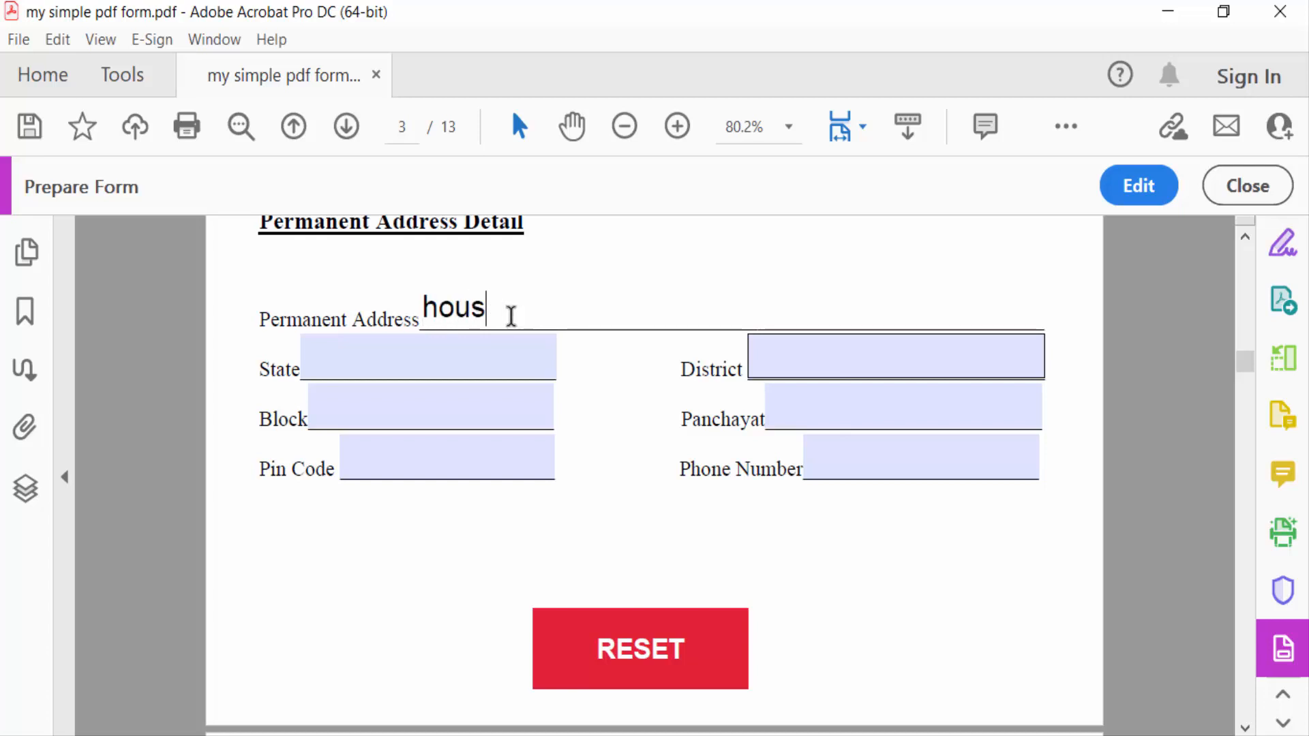
pyautogui.write('e-')
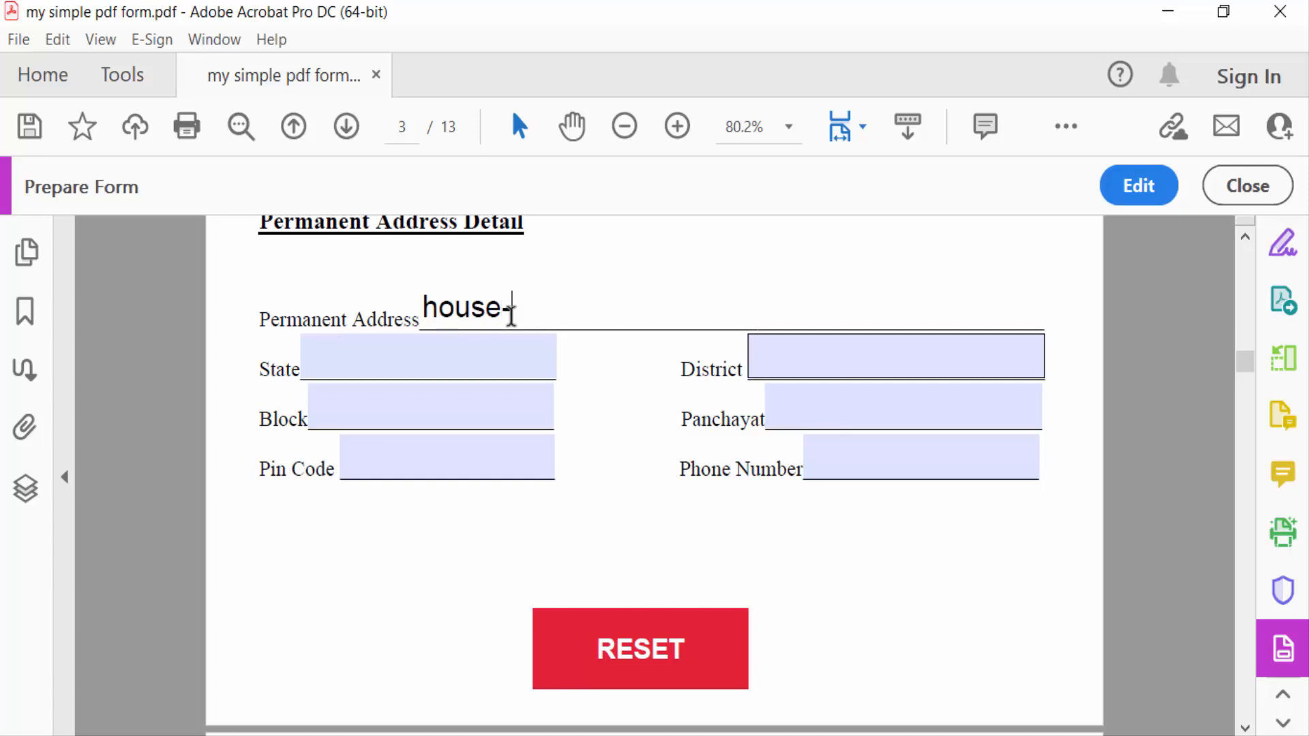
pyautogui.write('d')
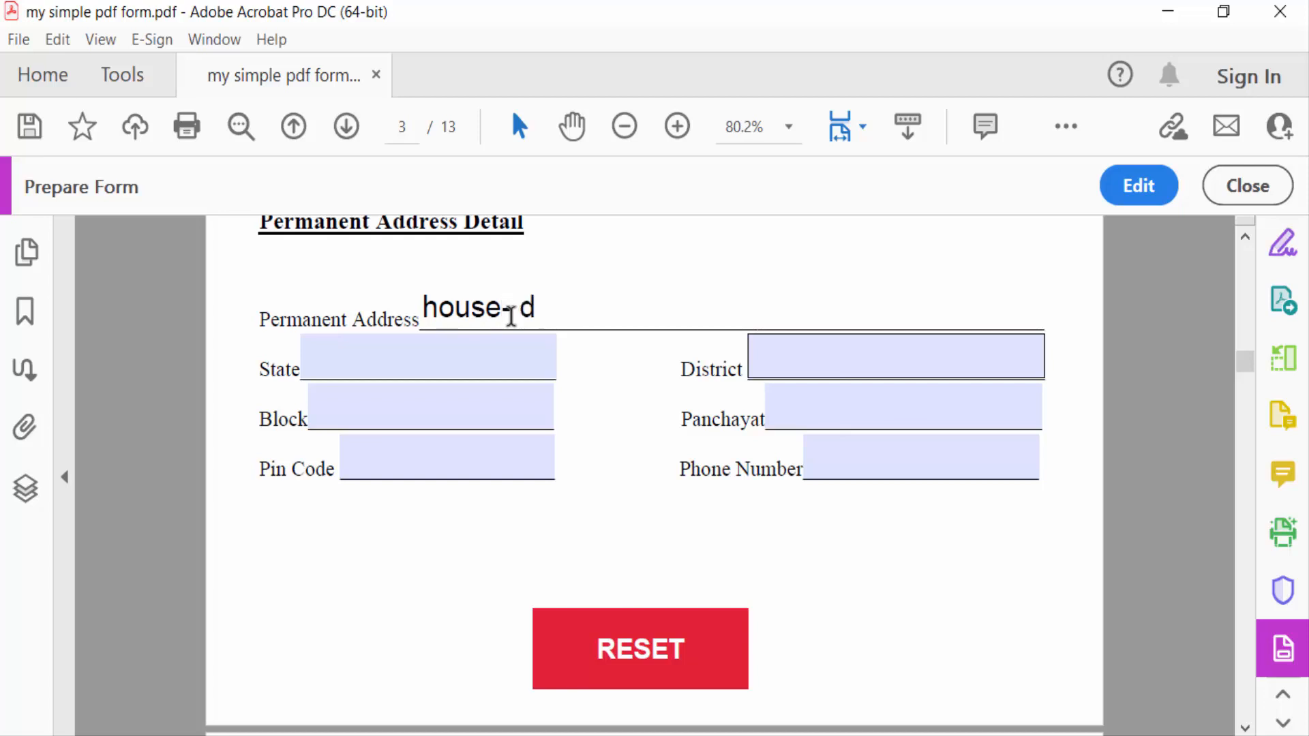
pyautogui.write('/240')
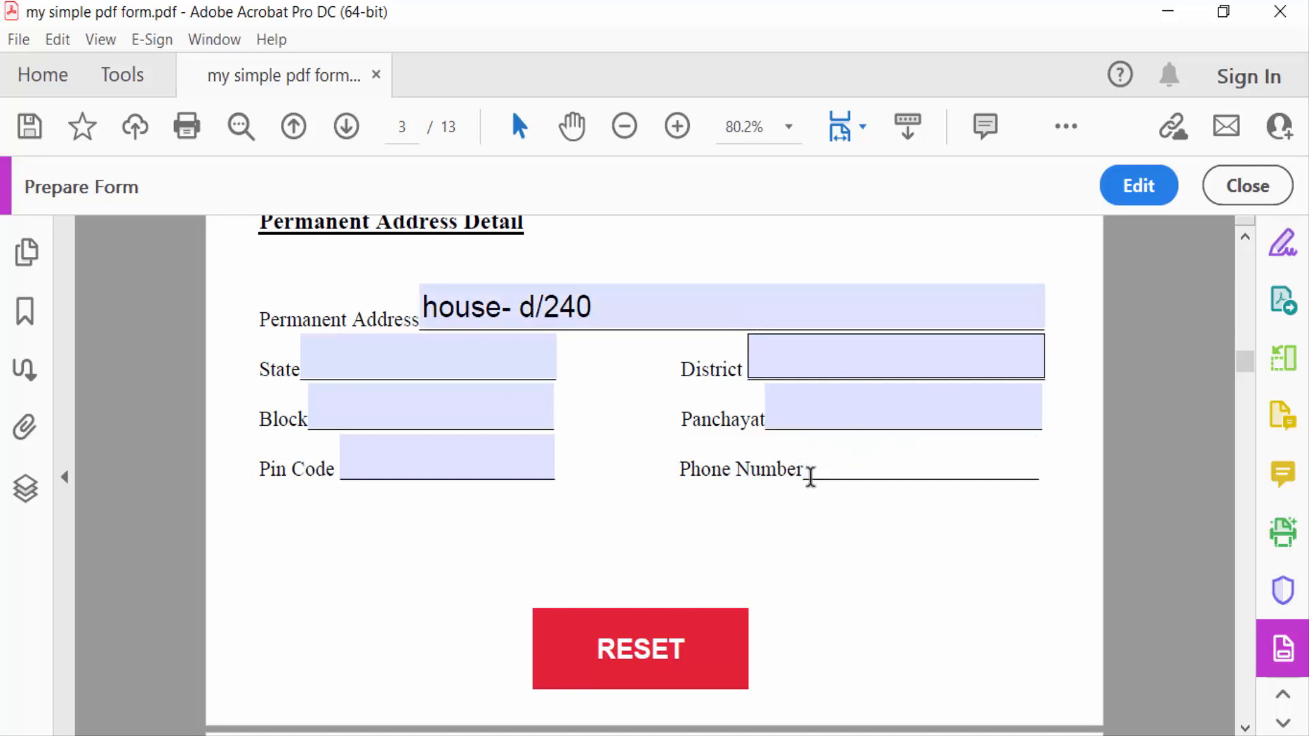
pyautogui.write('015678')
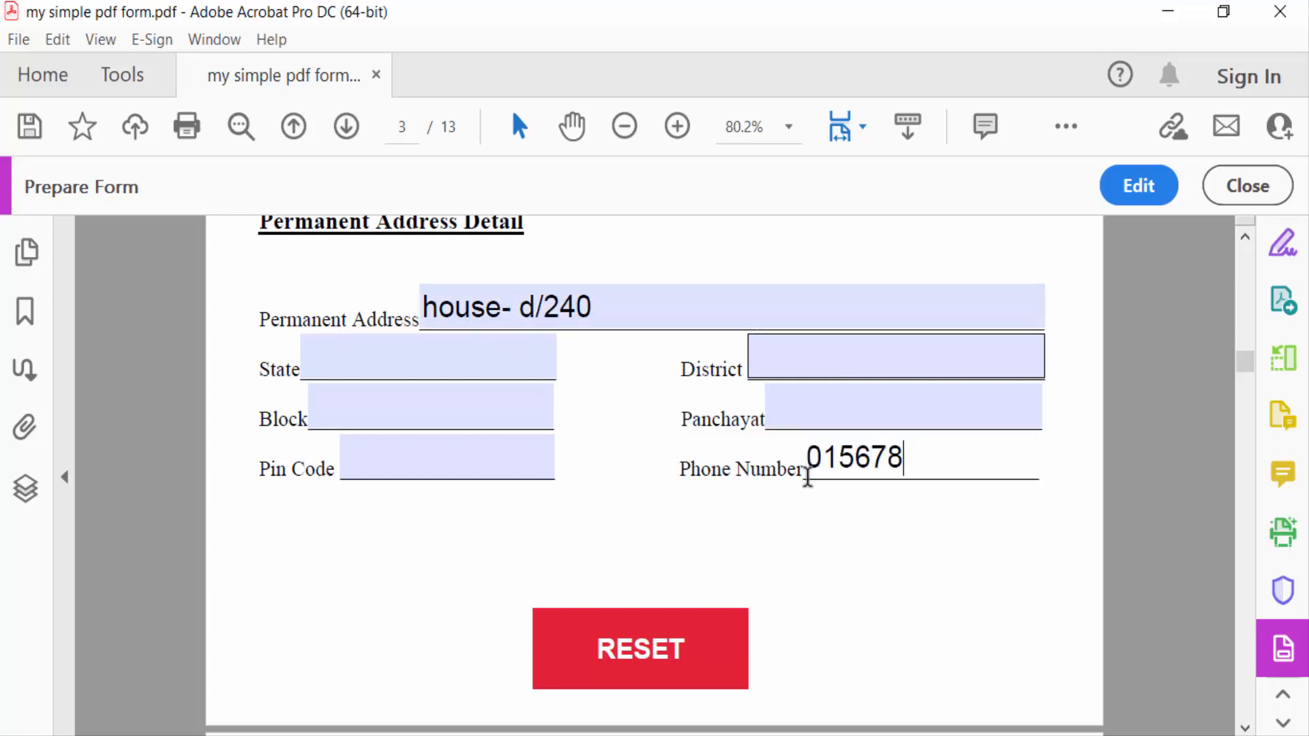
pyautogui.moveTo(671, 449)
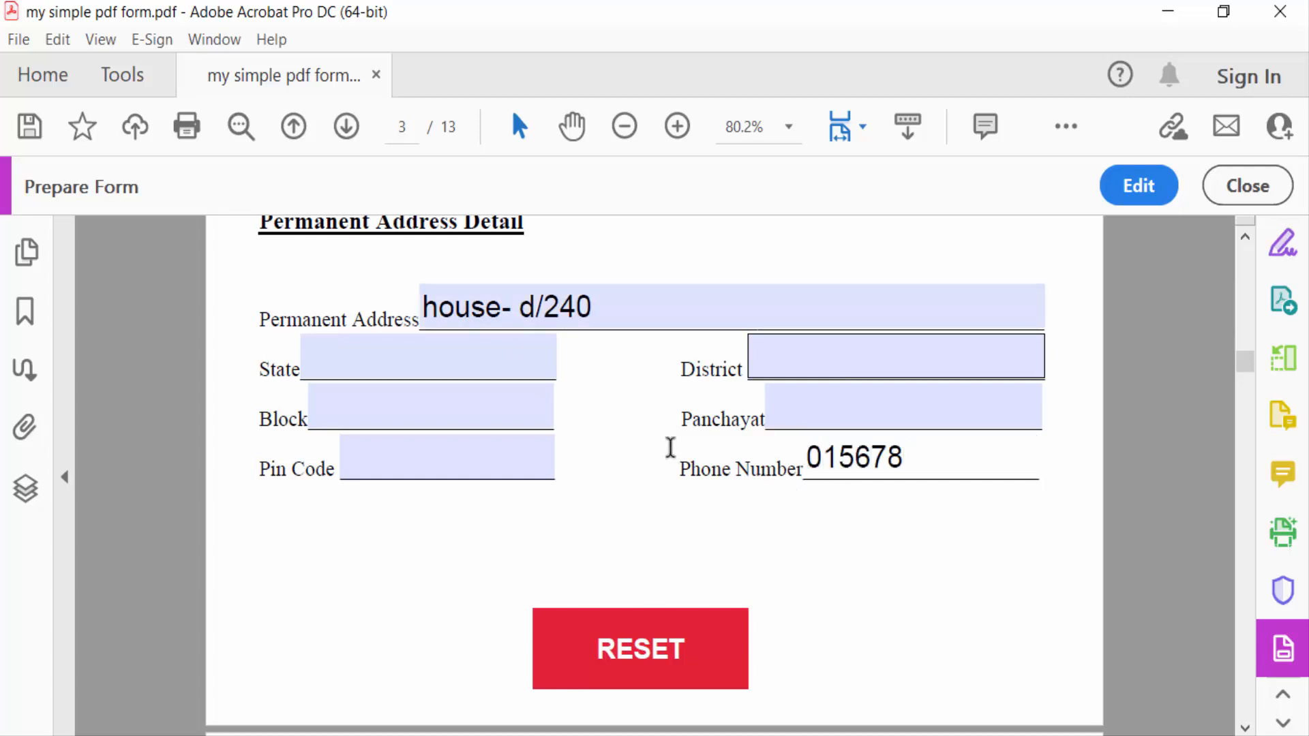
pyautogui.click(640, 649)
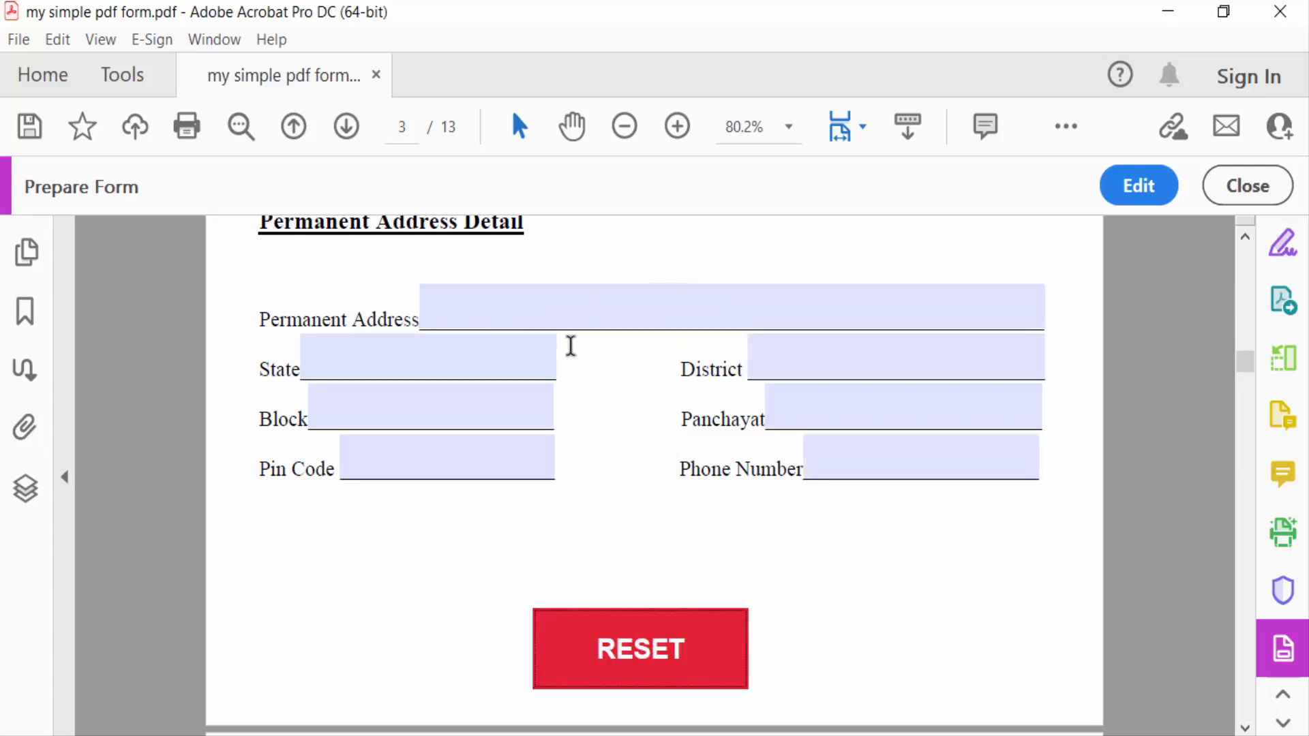
pyautogui.scroll(-3)
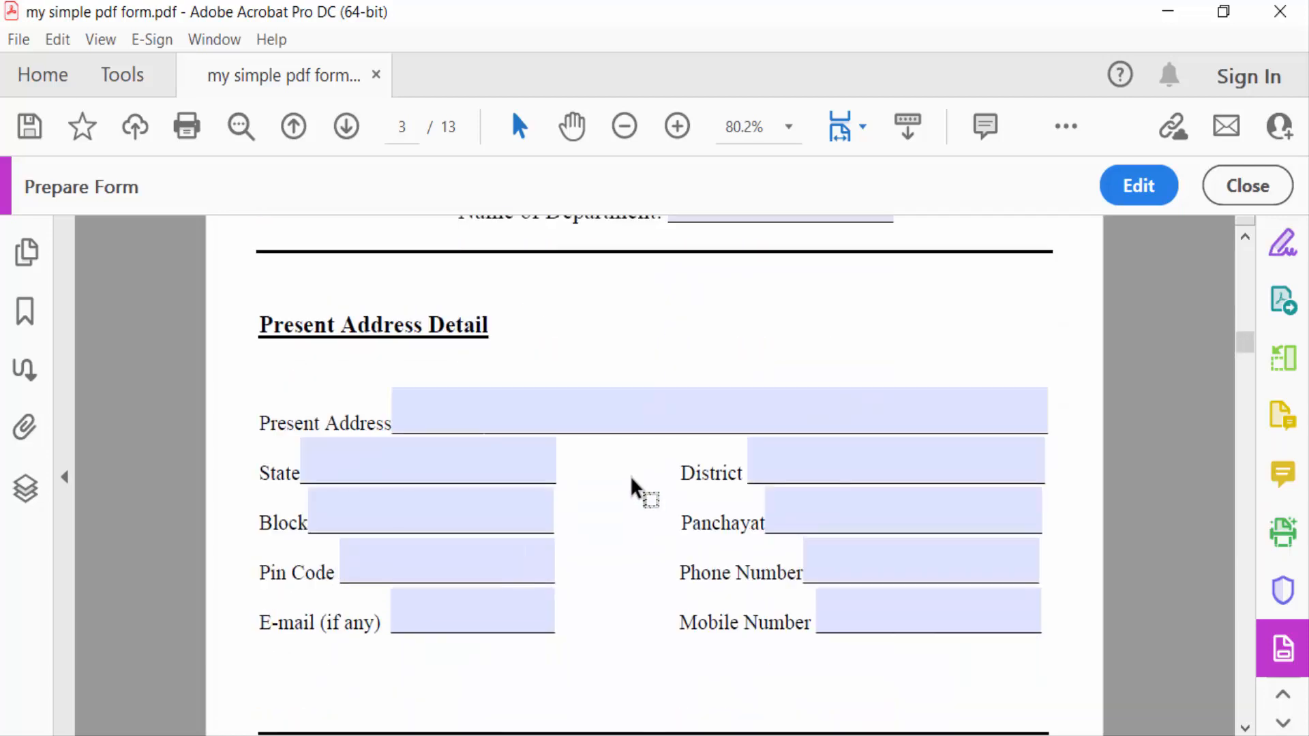
pyautogui.scroll(-3)
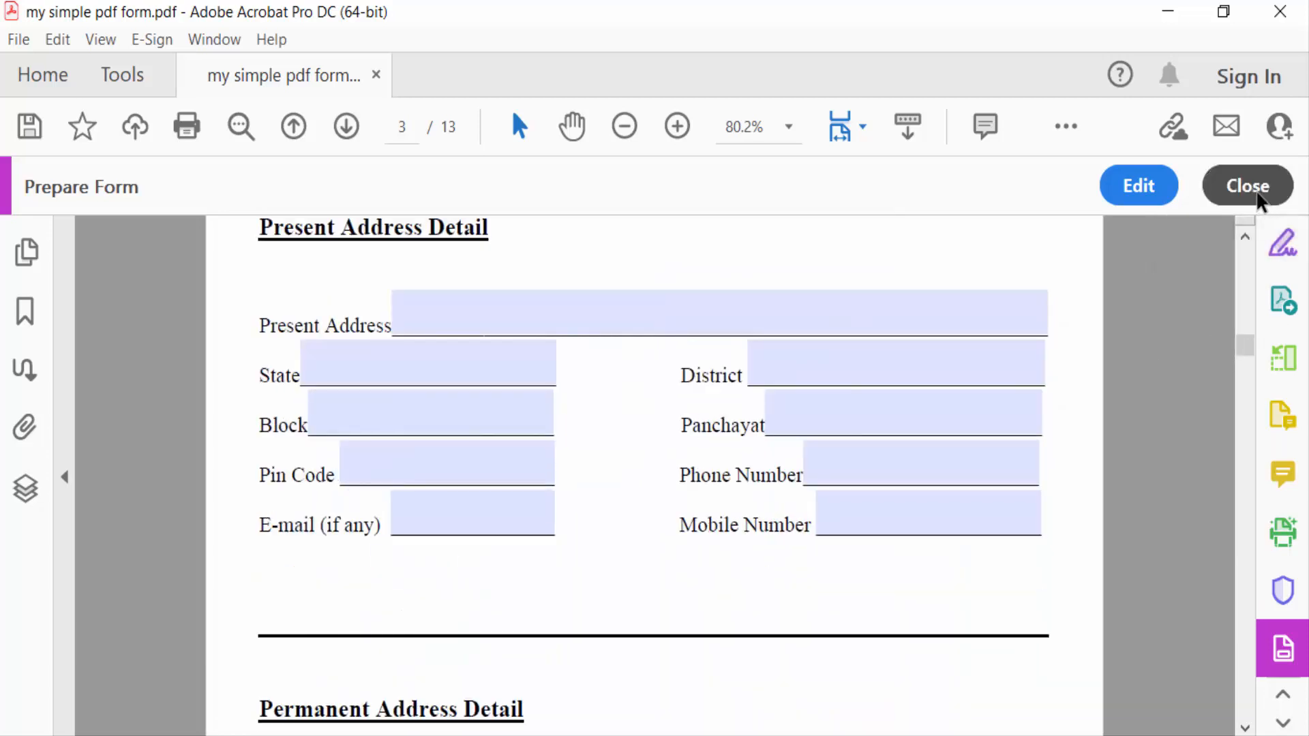